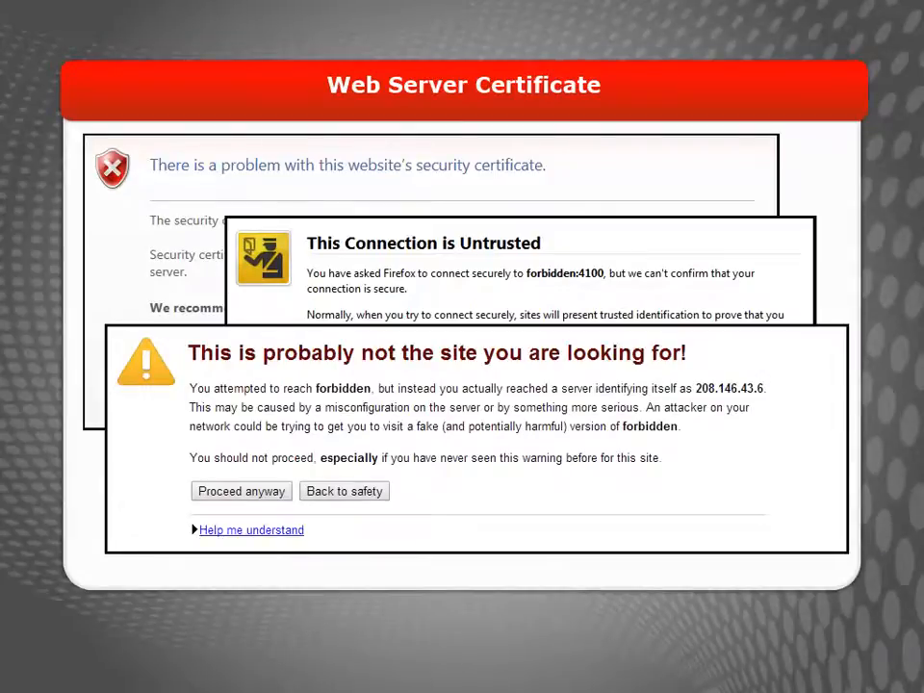
View the Firebox certificate list and inspect details of the expired active web server CA certificate.
left_click(241, 491)
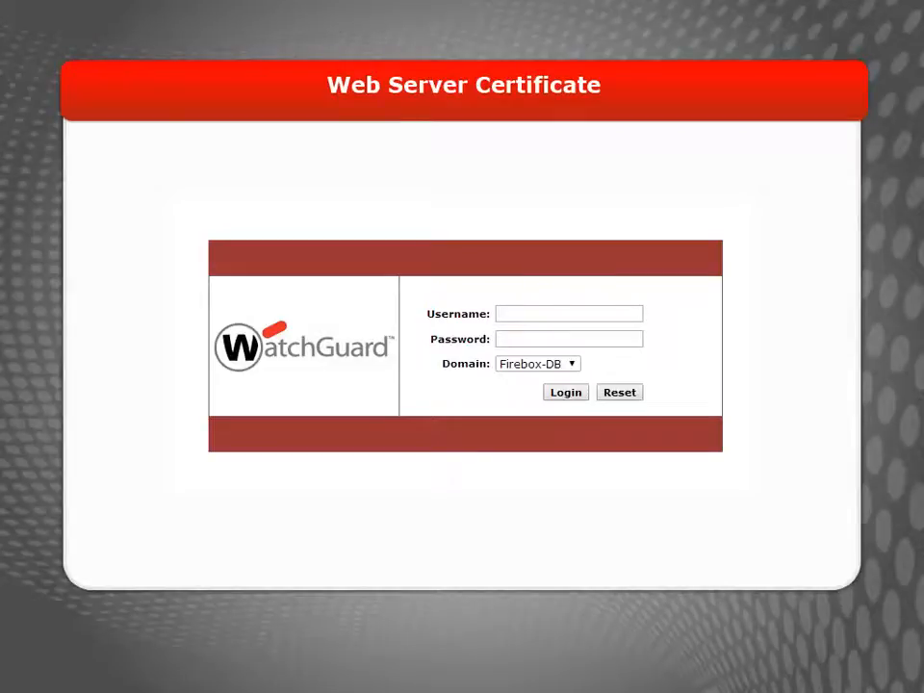
left_click(565, 392)
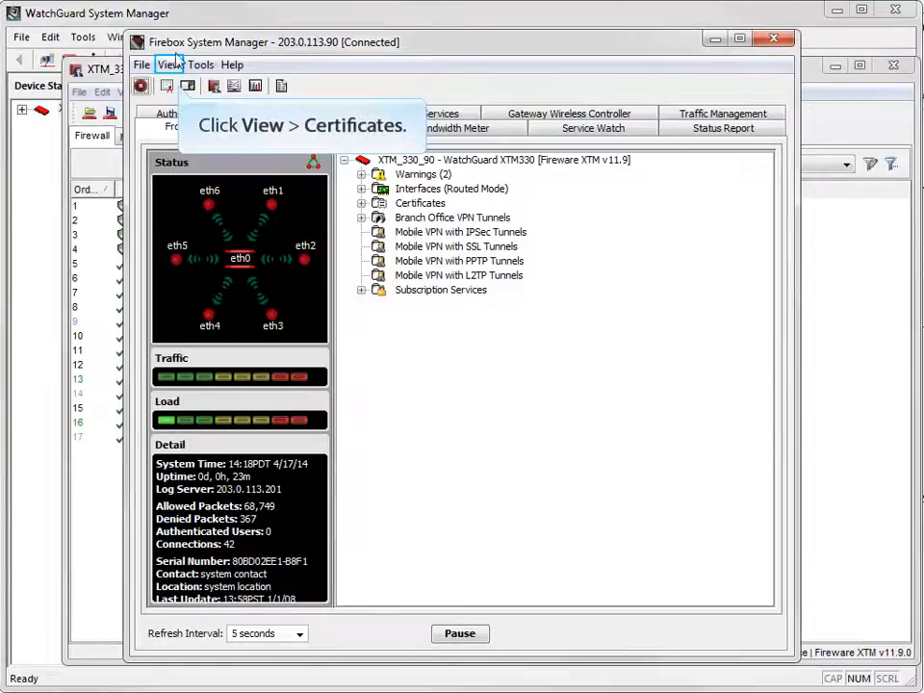
left_click(170, 64)
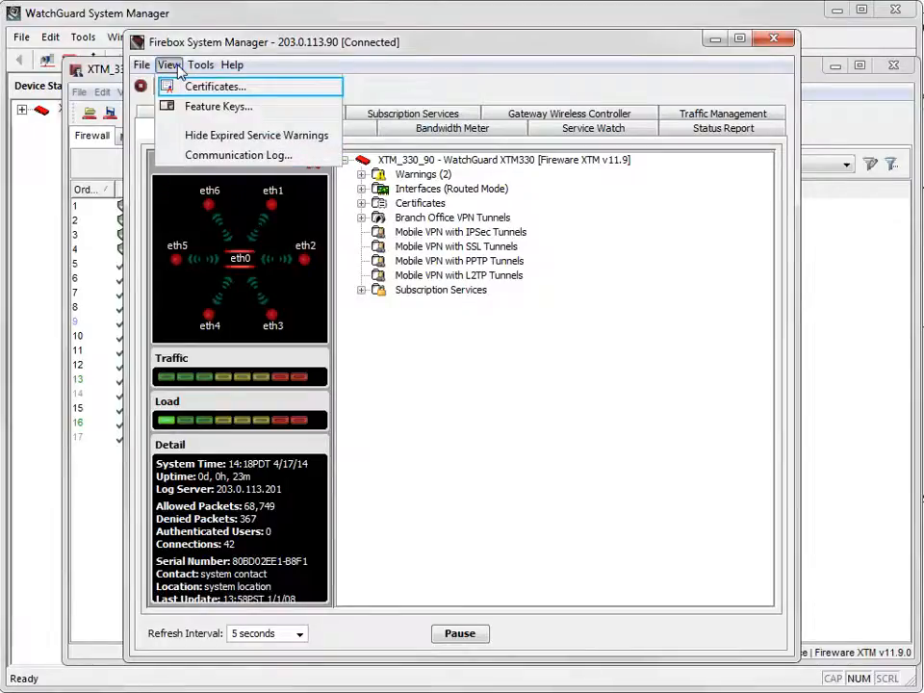
left_click(215, 87)
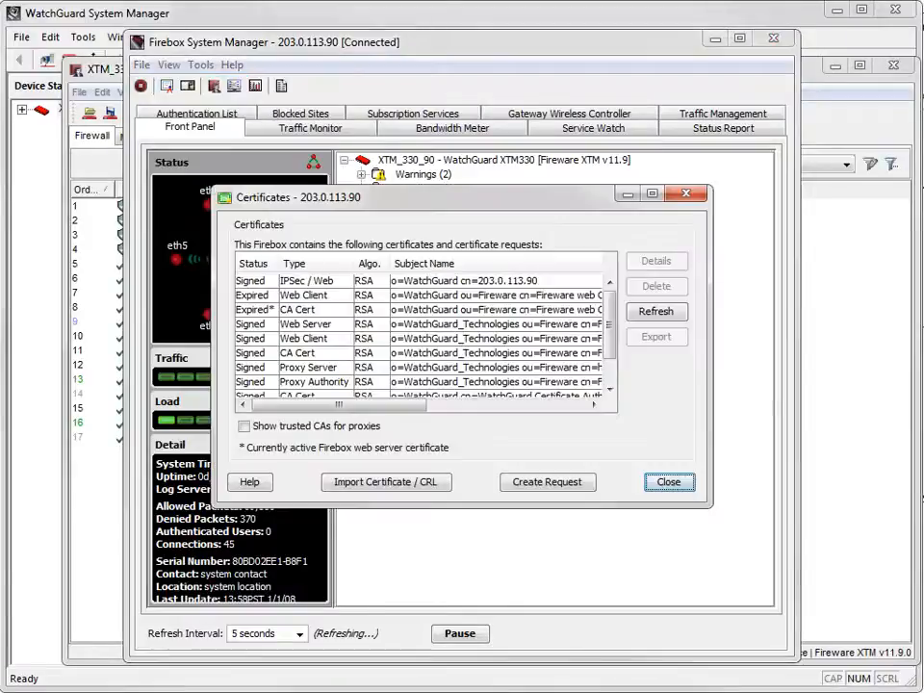
left_click(279, 309)
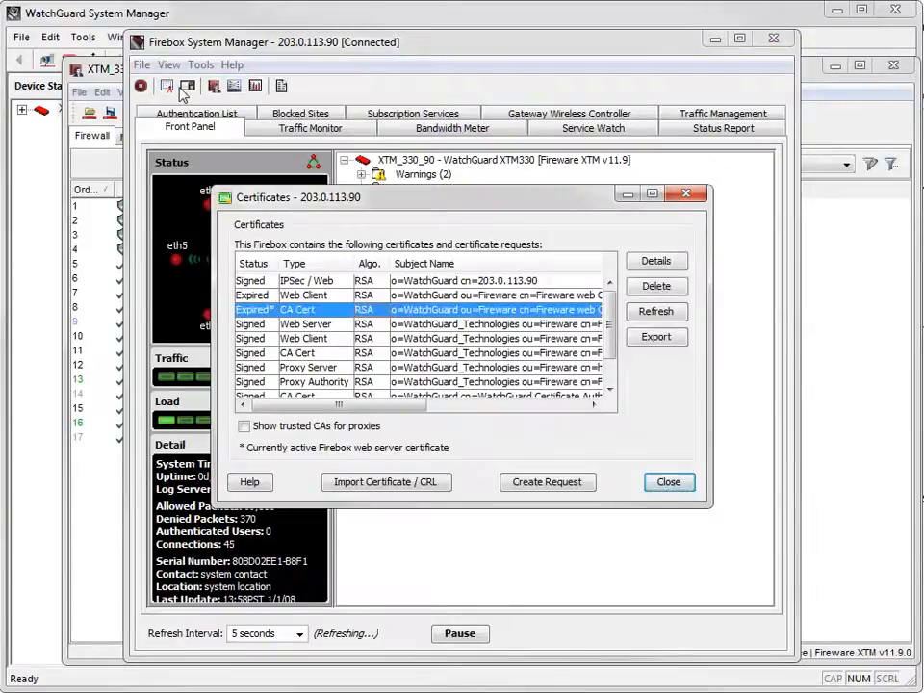
mouse_move(655, 261)
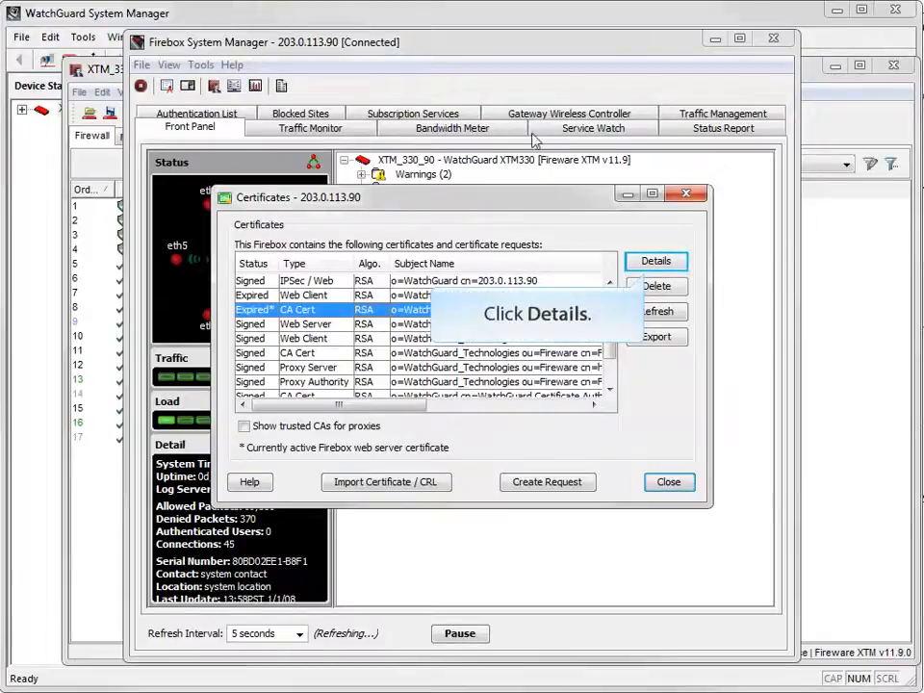
left_click(656, 261)
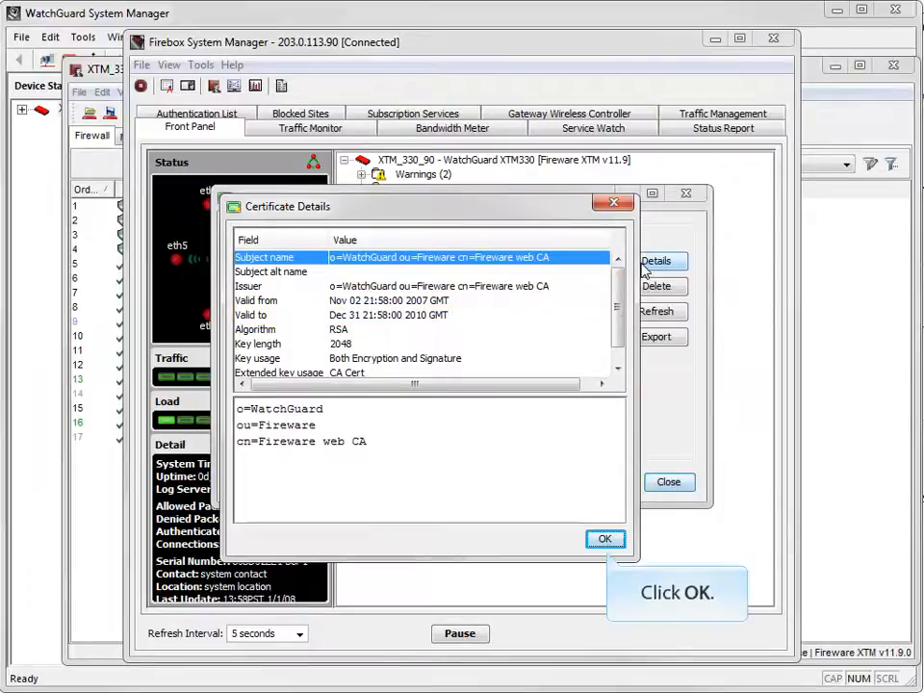
left_click(606, 540)
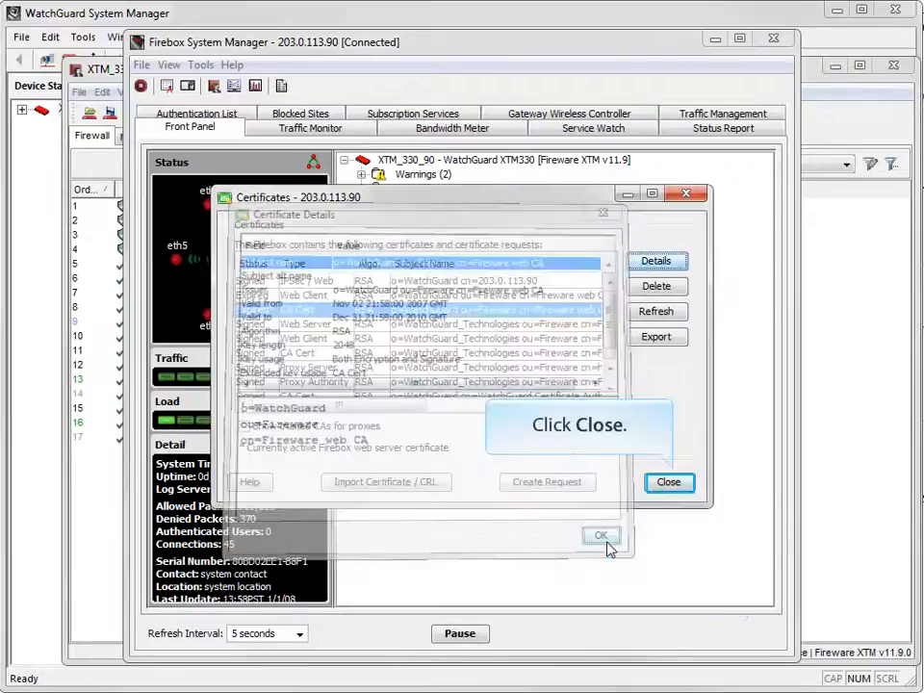
left_click(669, 482)
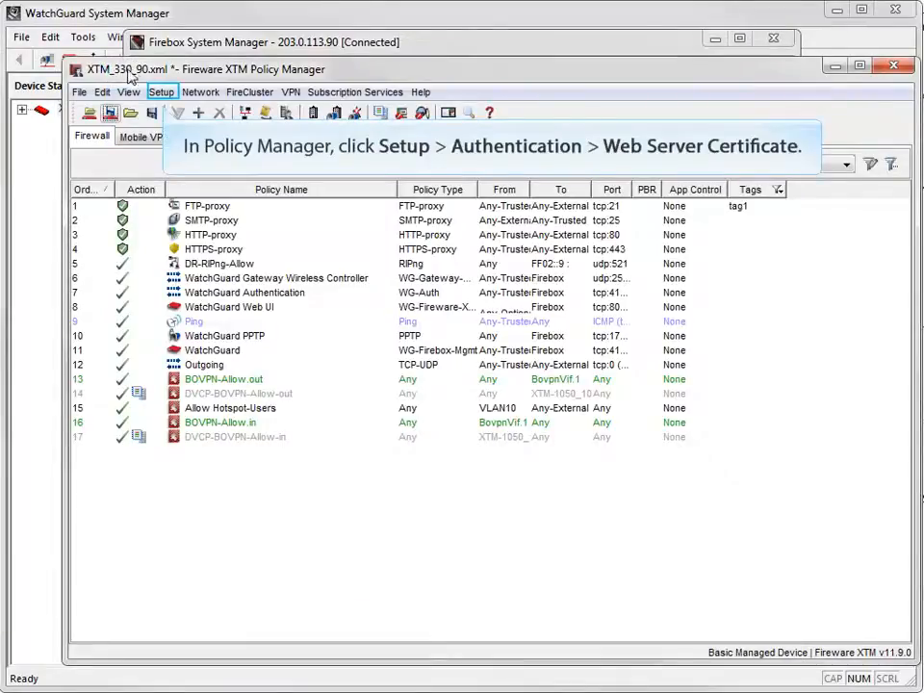
Set a custom Firebox-signed web server certificate with CN WatchGuard and organization WatchGuardHQ.
left_click(161, 91)
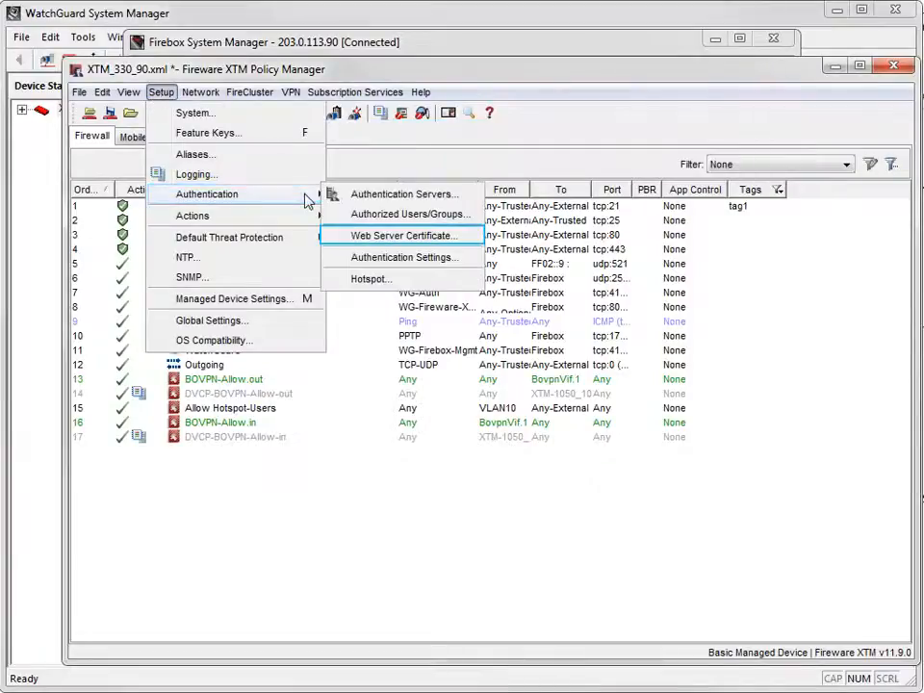
left_click(393, 235)
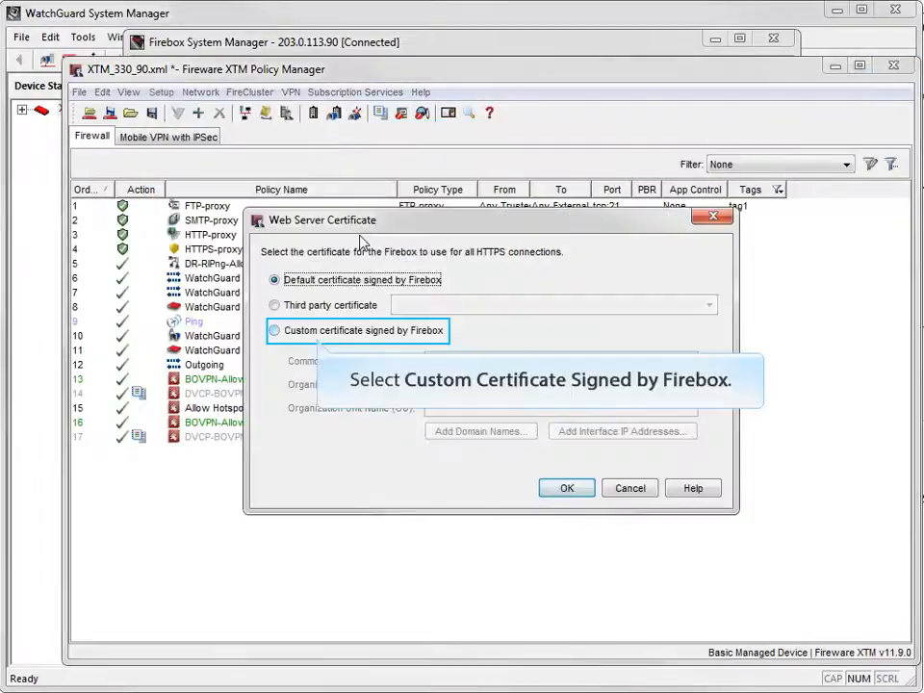
mouse_move(375, 332)
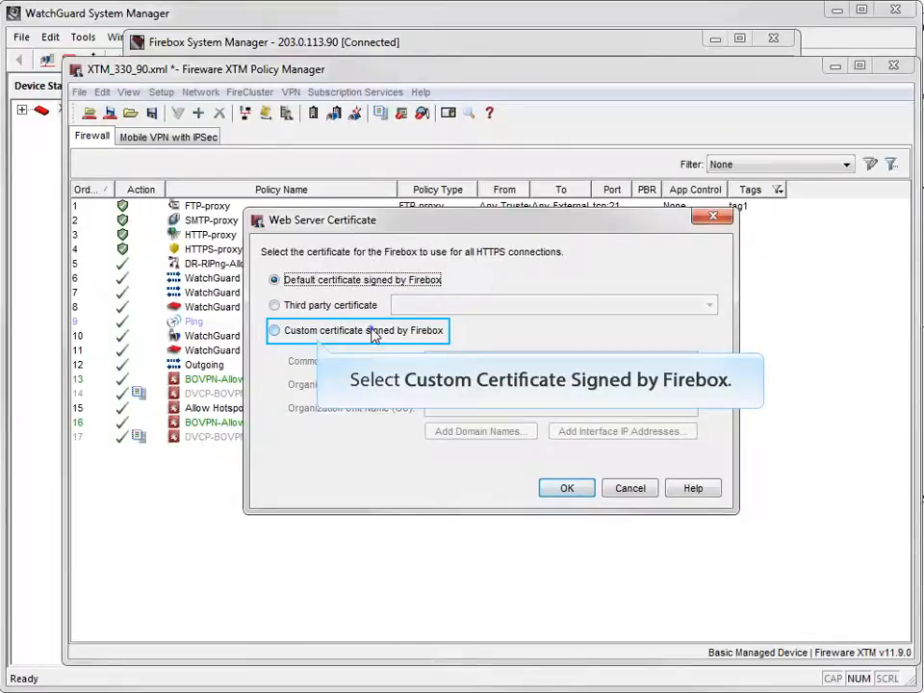
left_click(275, 330)
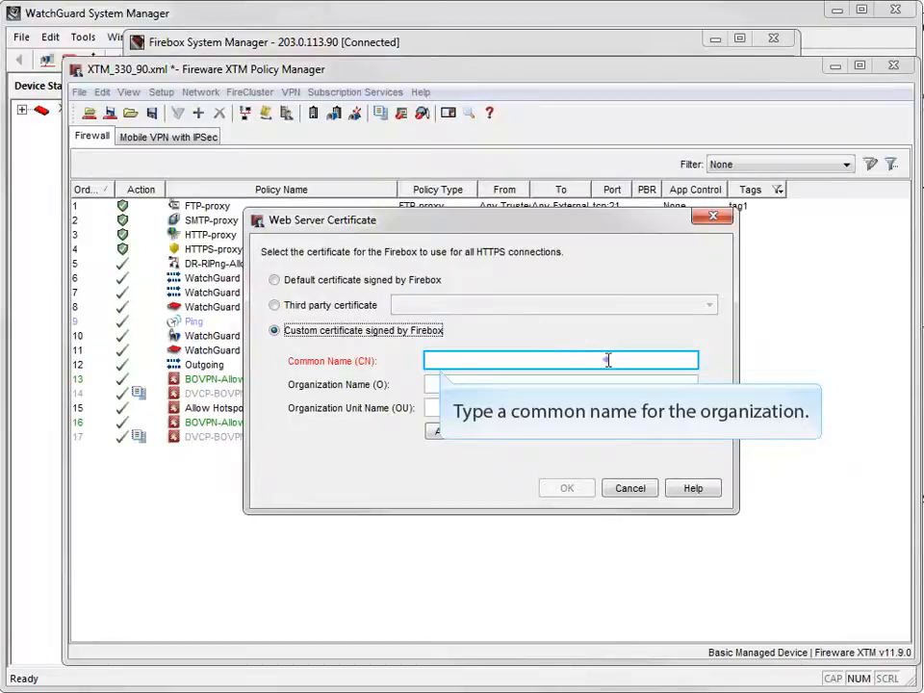
type("WatchGuard")
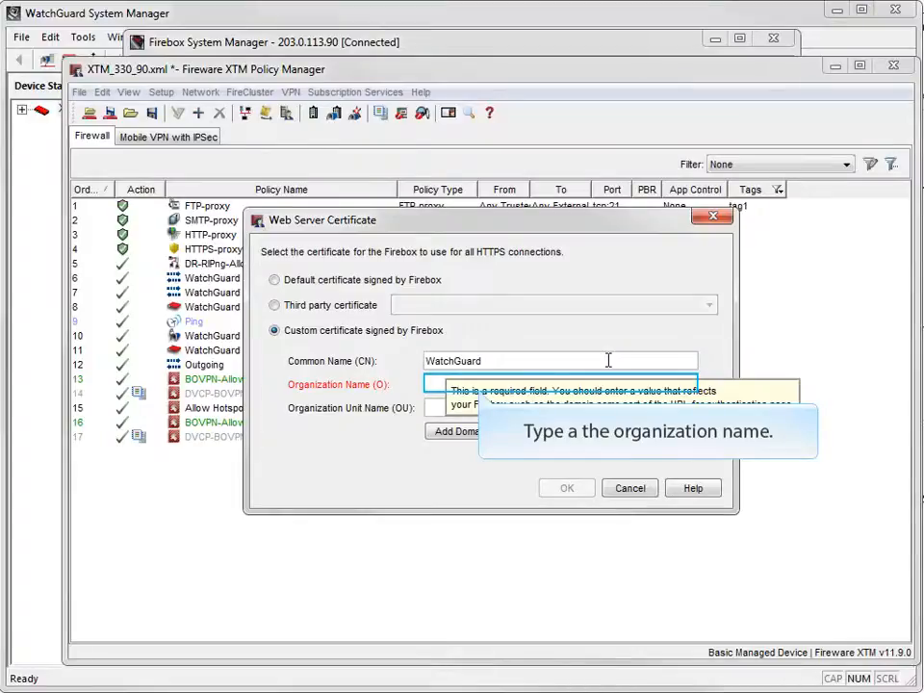
type("WatchGuardHQ")
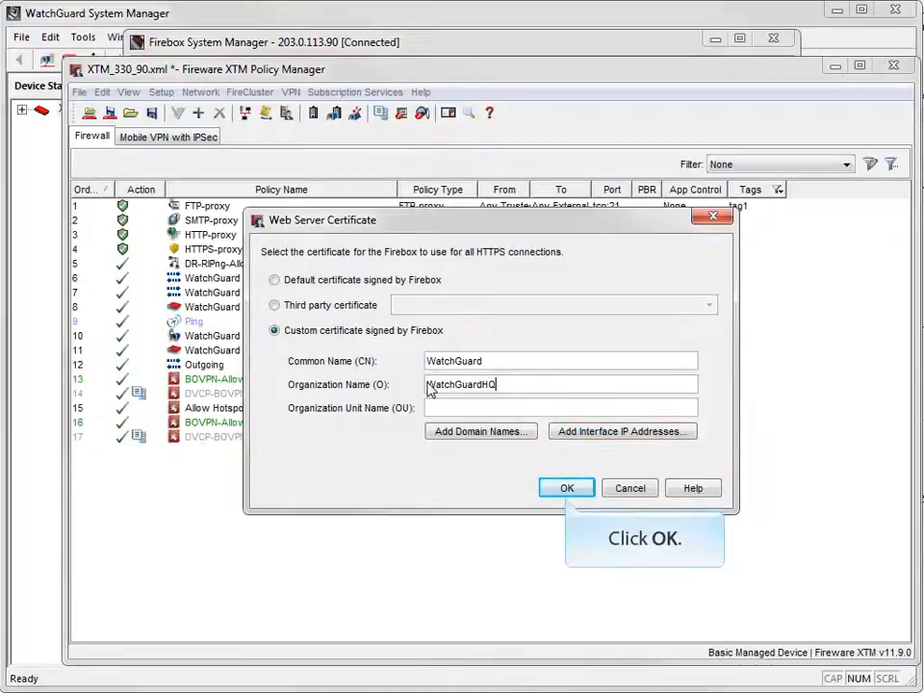
left_click(566, 487)
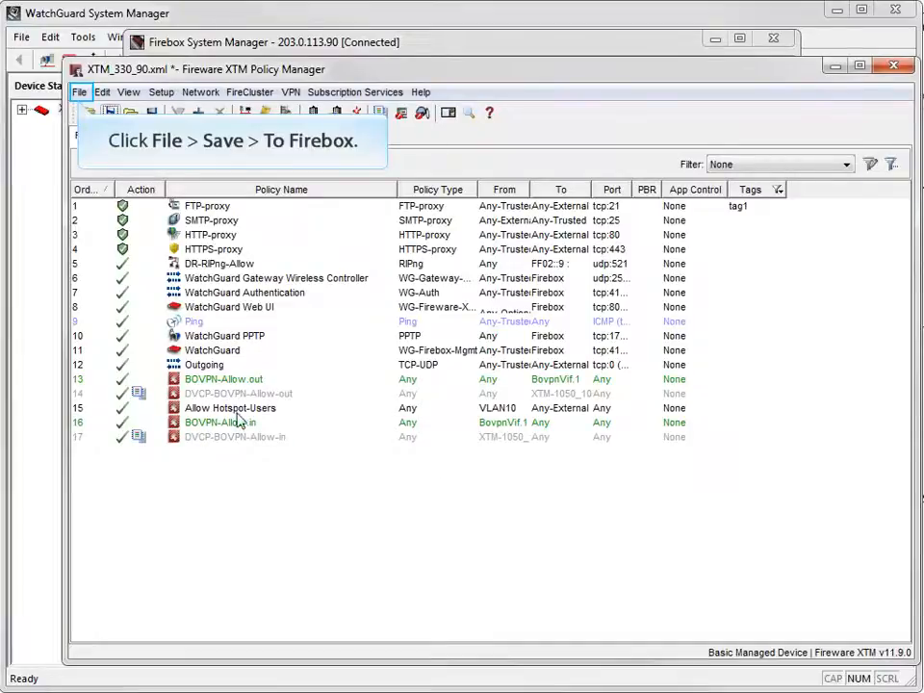
Save the configuration to the Firebox with the admin passphrase, replacing local XTM_330_90.xml.
left_click(81, 91)
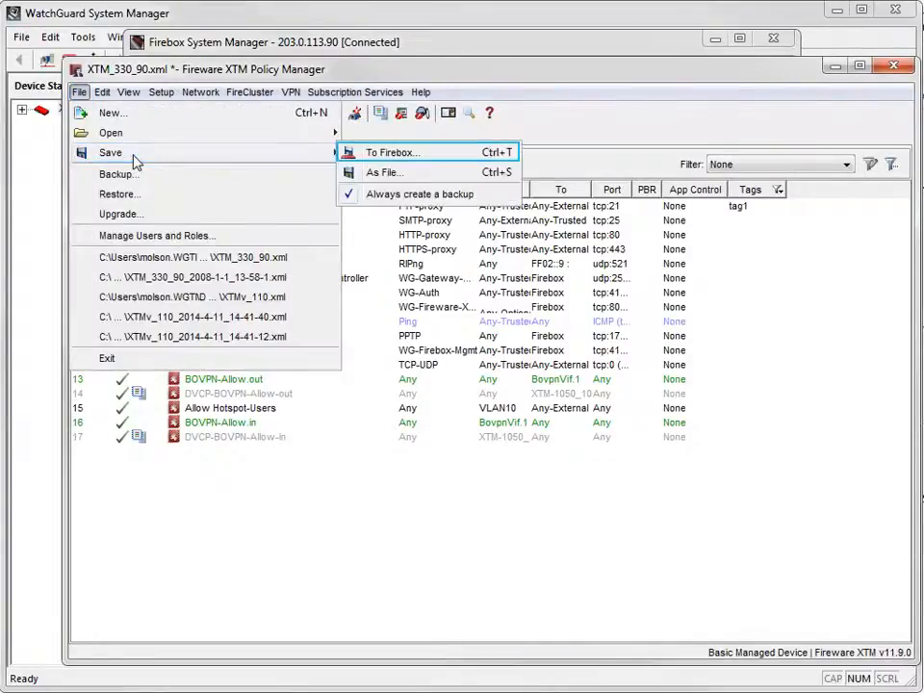
left_click(389, 153)
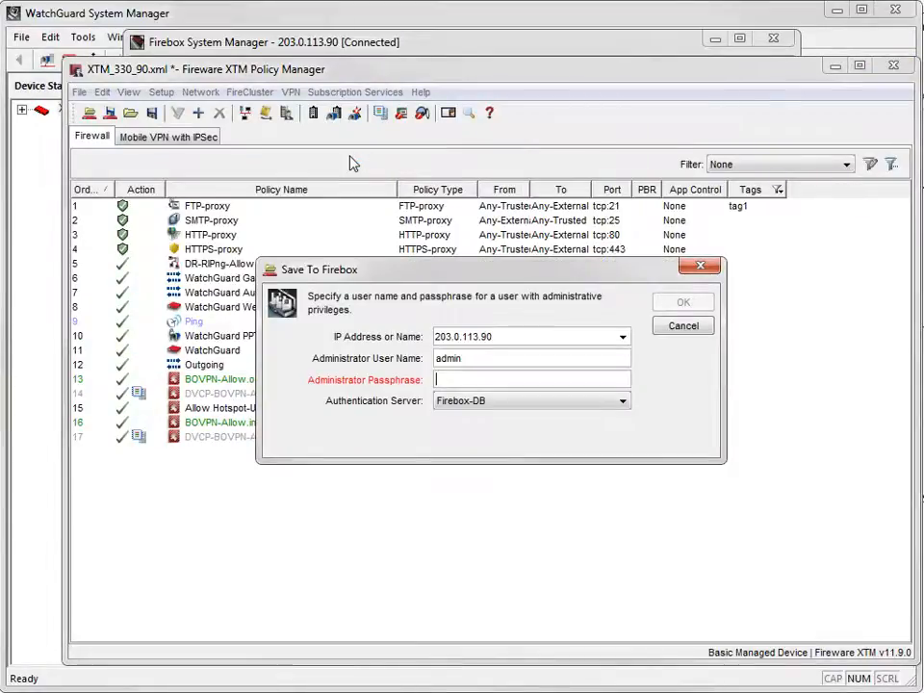
left_click(532, 380)
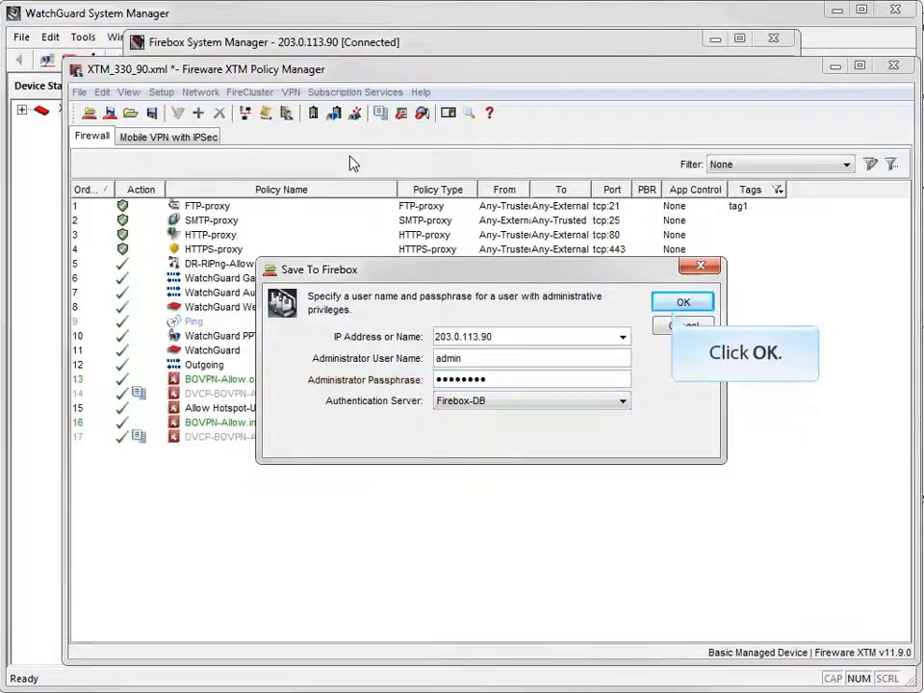
left_click(683, 302)
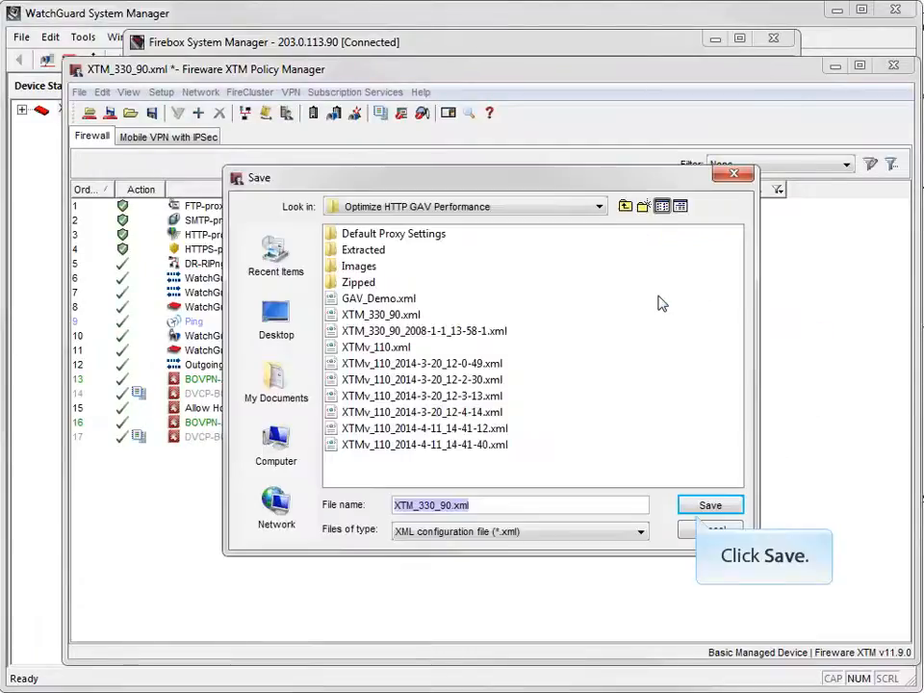
left_click(711, 505)
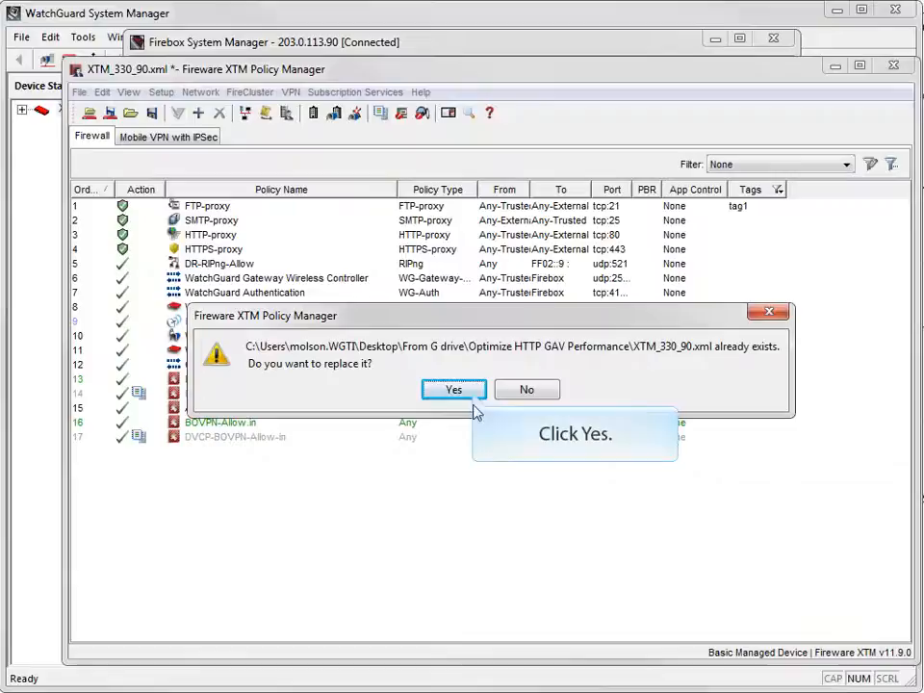
left_click(453, 390)
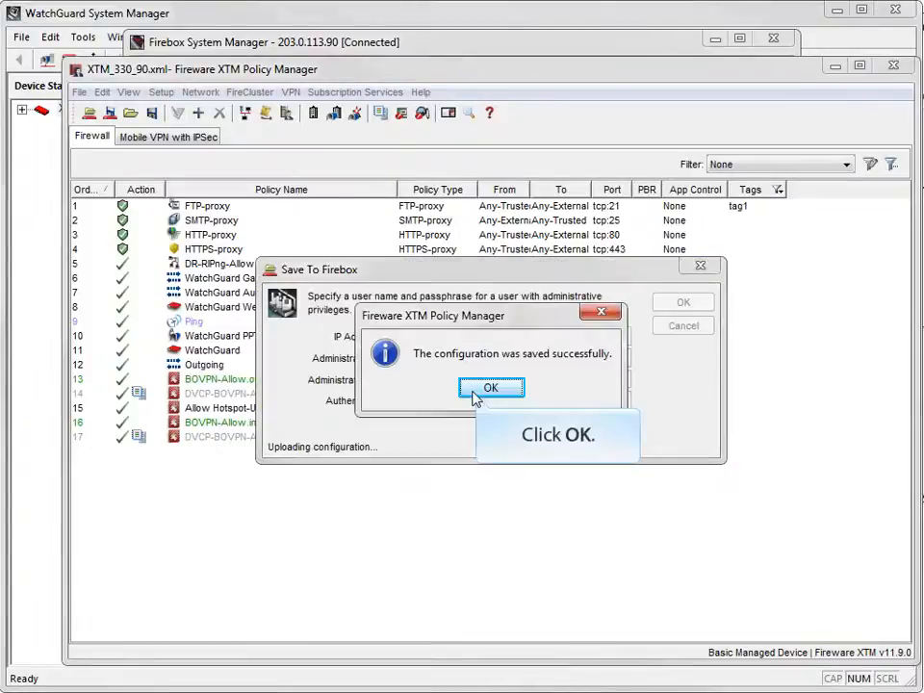
left_click(491, 387)
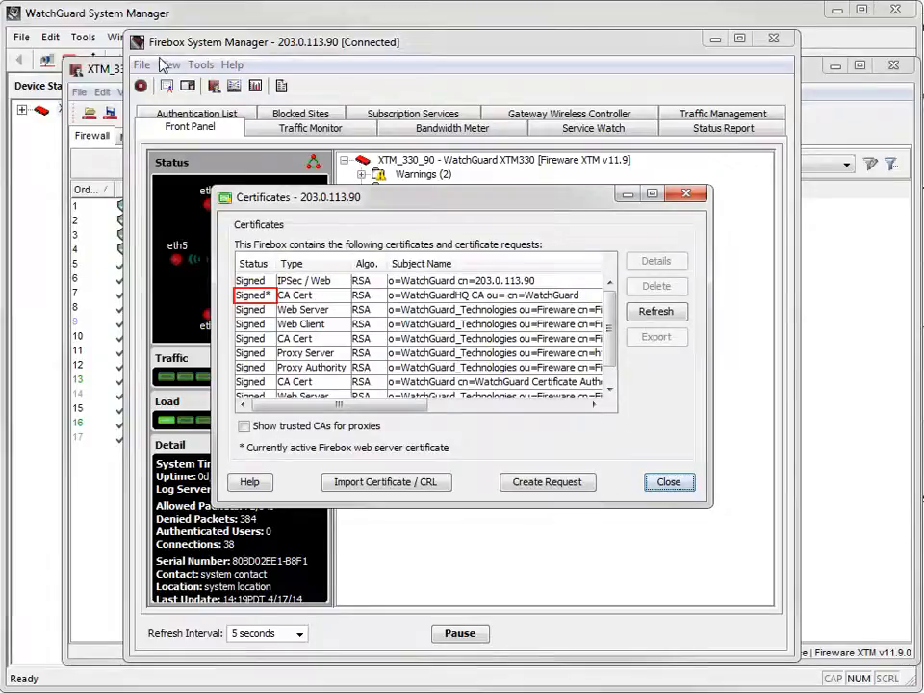
Inspect details of the active WatchGuardHQ CA certificate, valid until April 2017, then close the list.
left_click(656, 311)
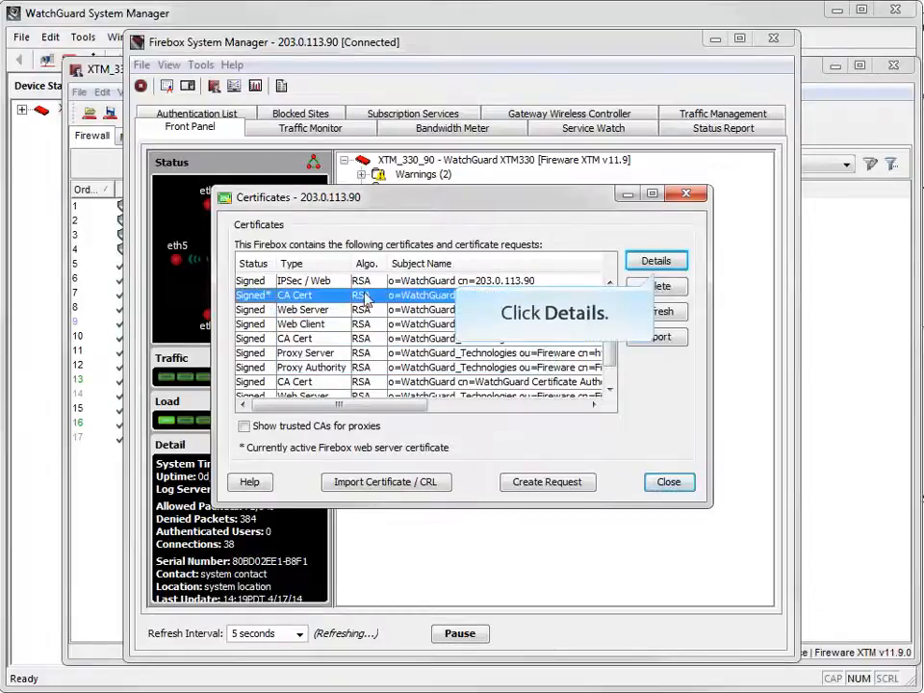
left_click(656, 260)
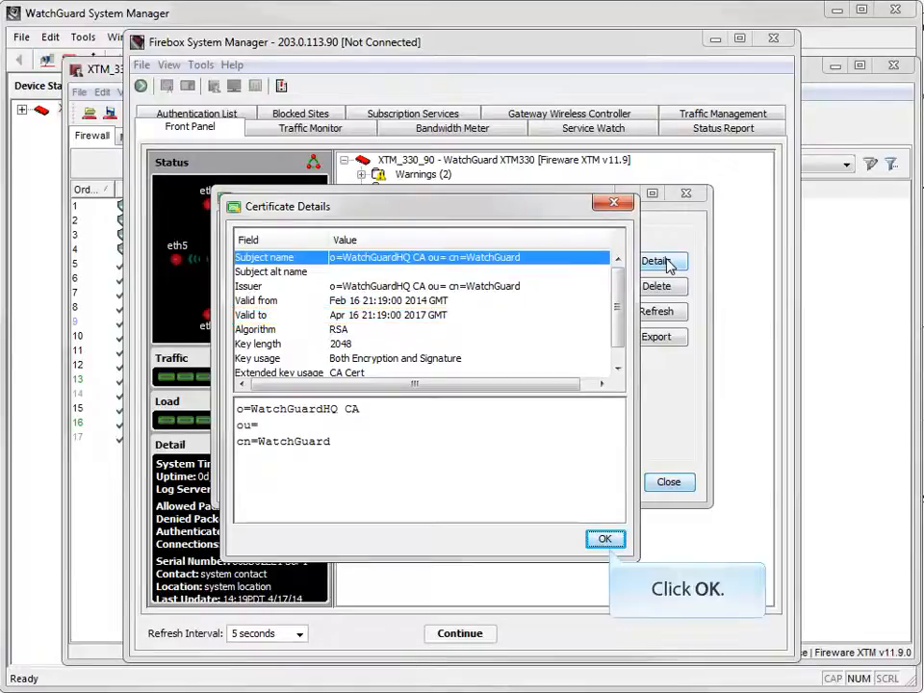
left_click(606, 540)
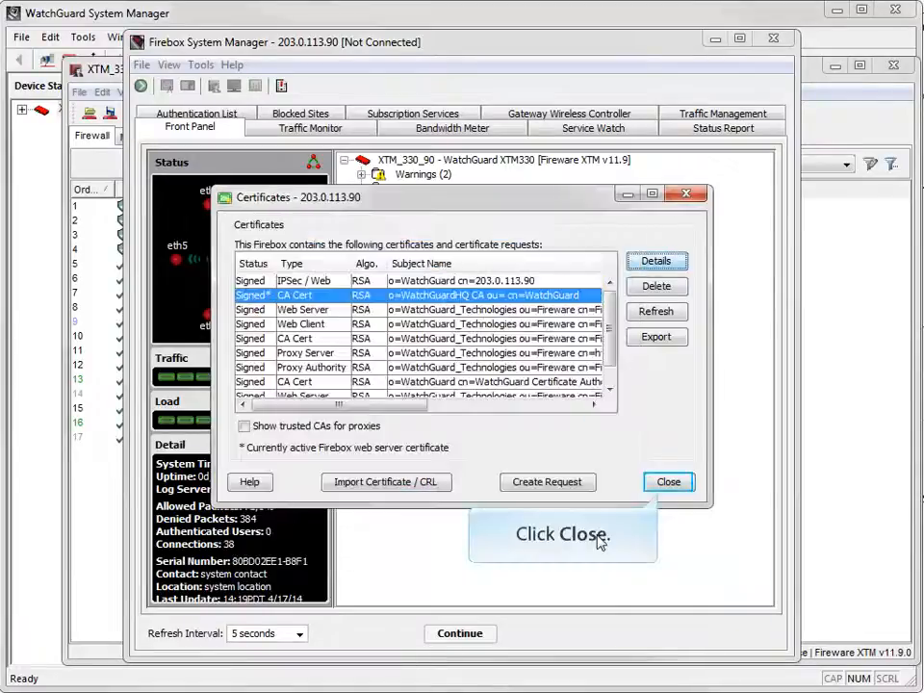
left_click(668, 482)
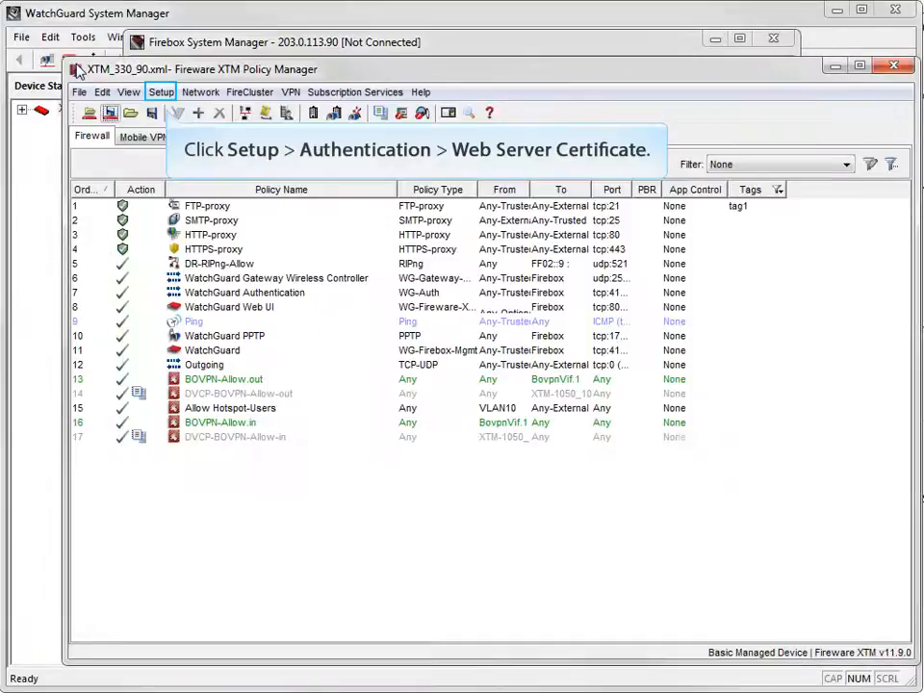
Switch the web server certificate back to the default certificate signed by the Firebox.
left_click(162, 91)
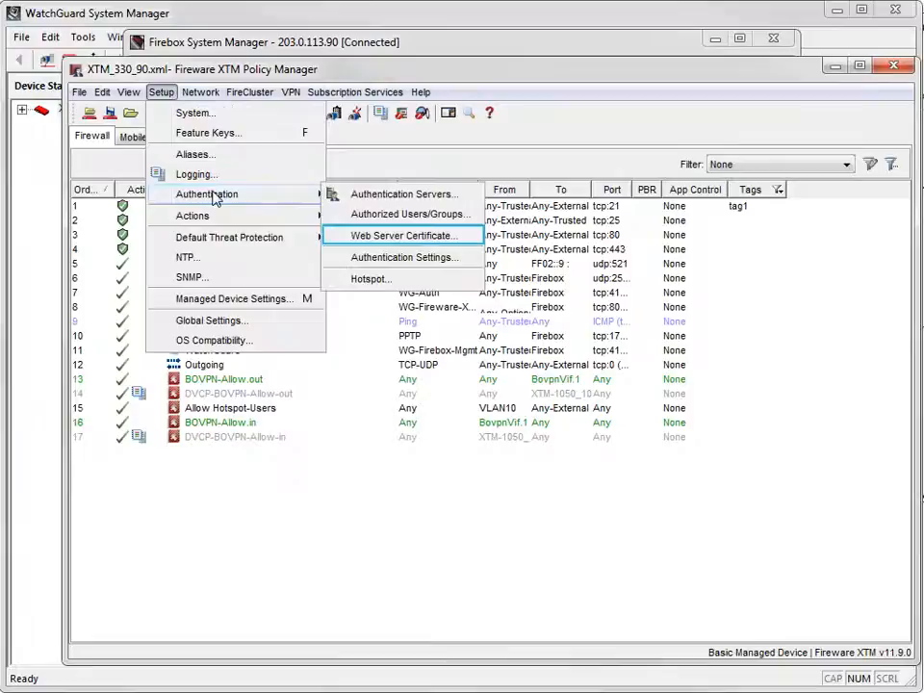
left_click(400, 235)
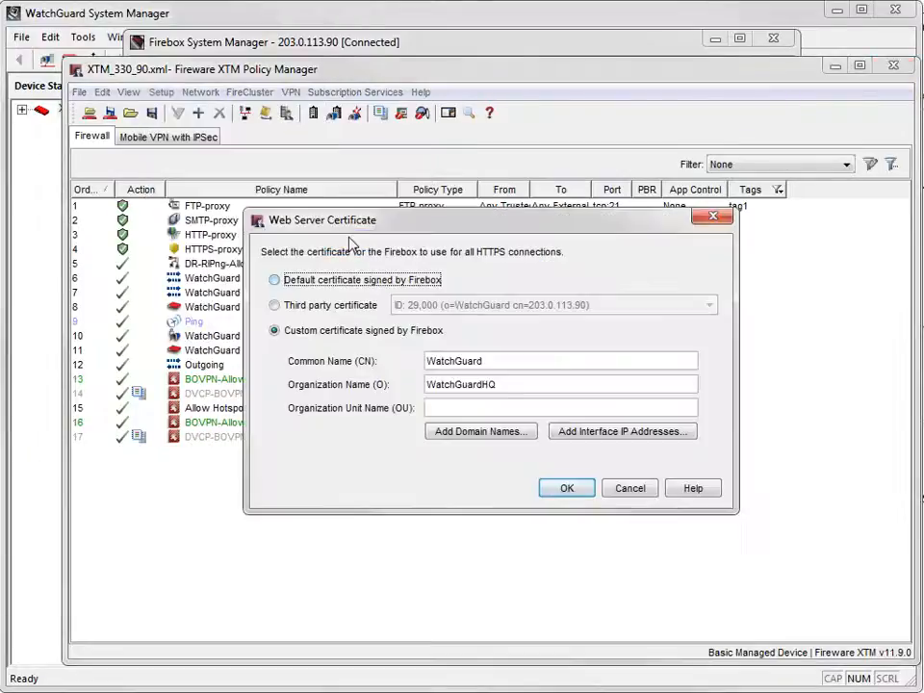
left_click(275, 330)
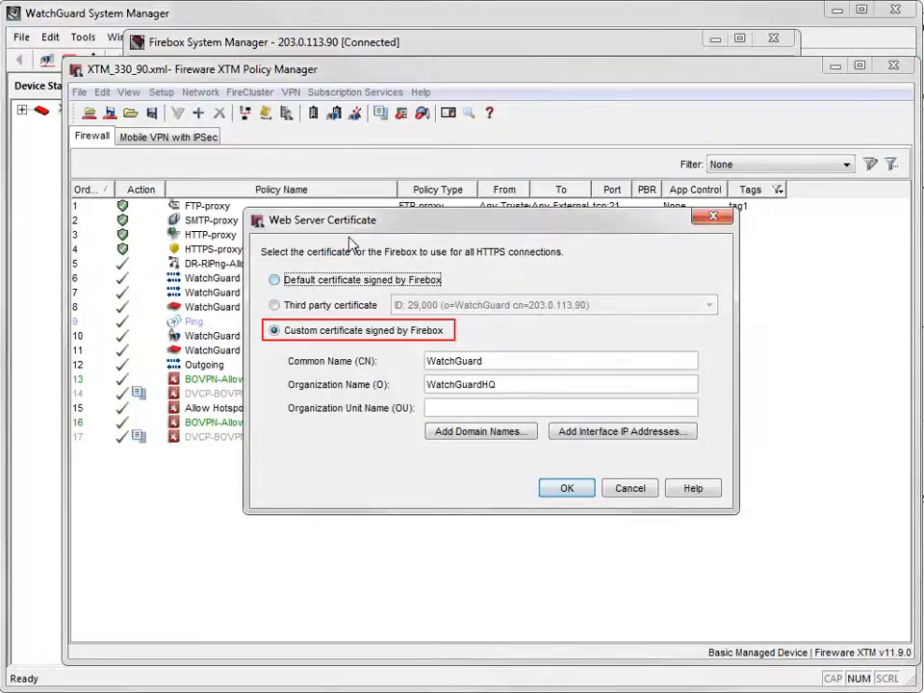
left_click(275, 280)
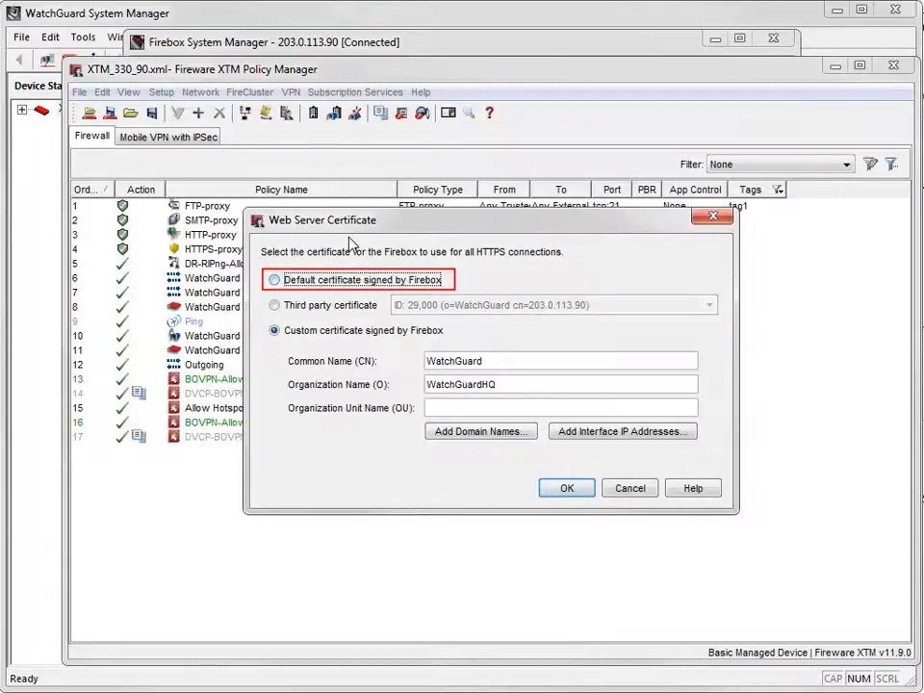
left_click(275, 280)
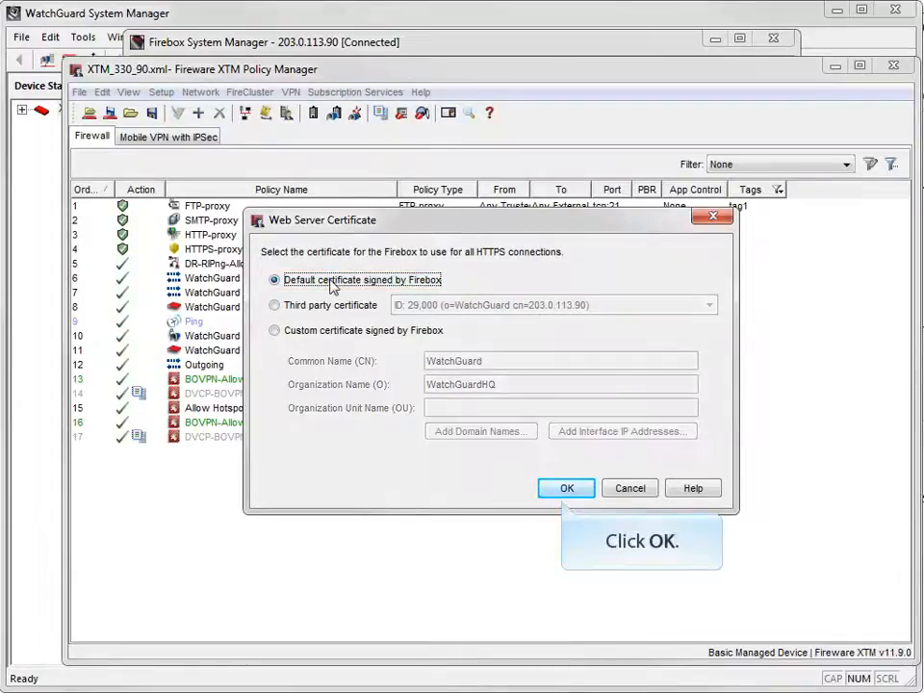
left_click(566, 487)
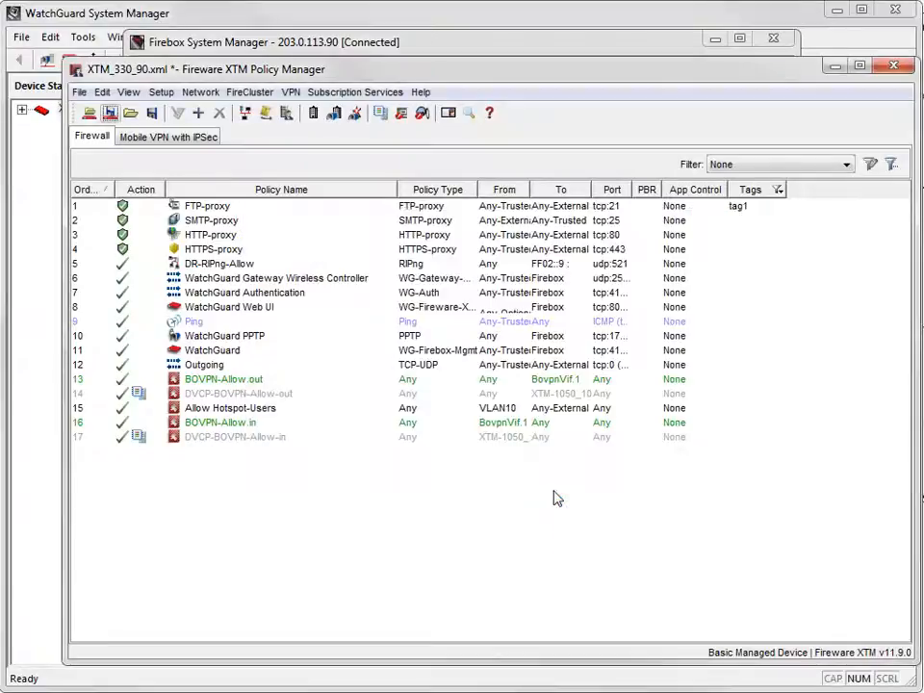
mouse_move(79, 92)
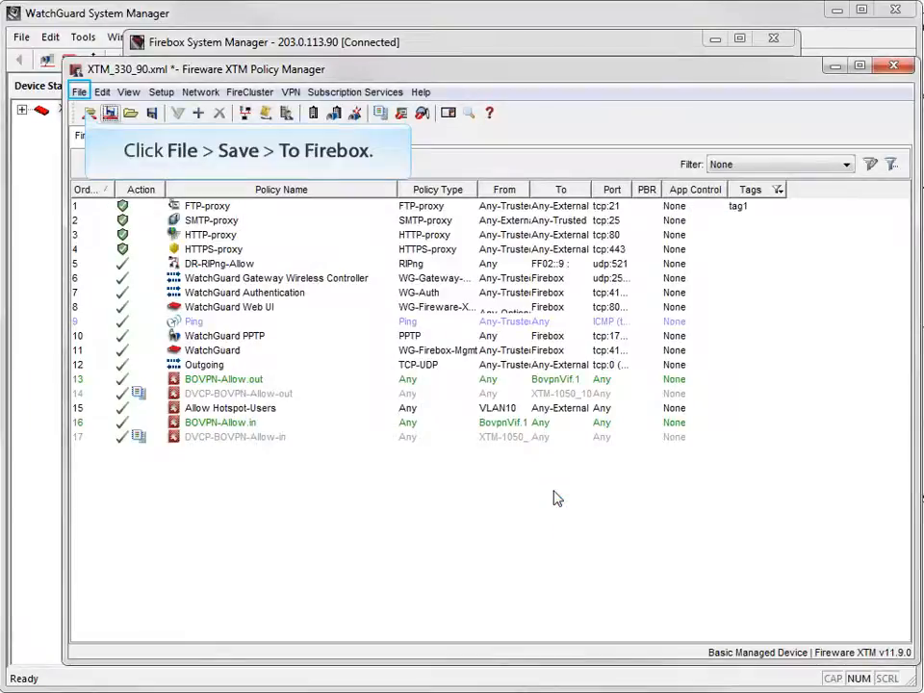
Save the default-certificate configuration to the Firebox, replacing local XTM_330_90.xml.
left_click(80, 92)
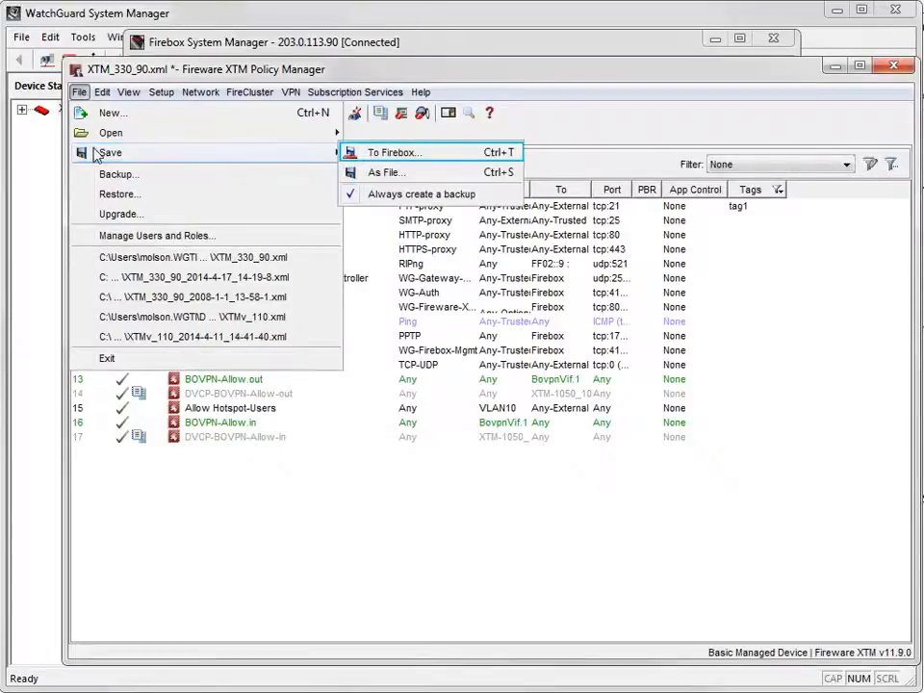
left_click(388, 152)
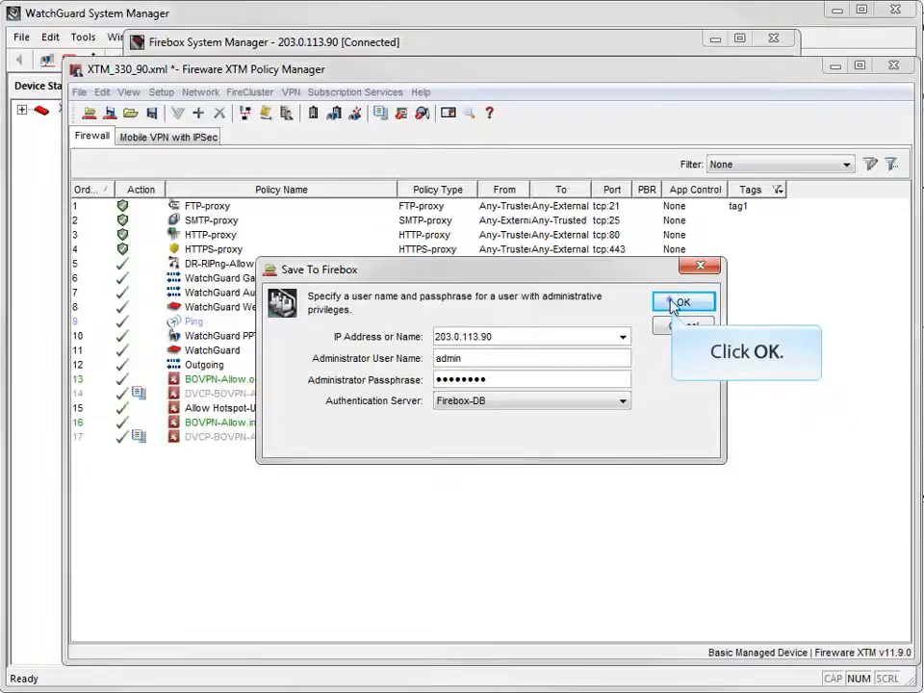
left_click(683, 302)
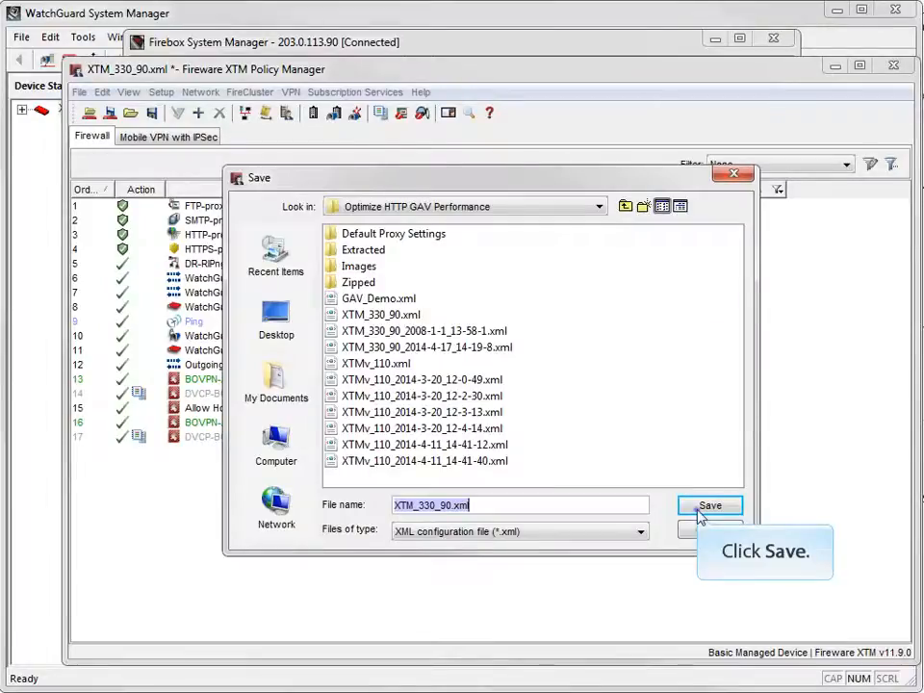
left_click(712, 506)
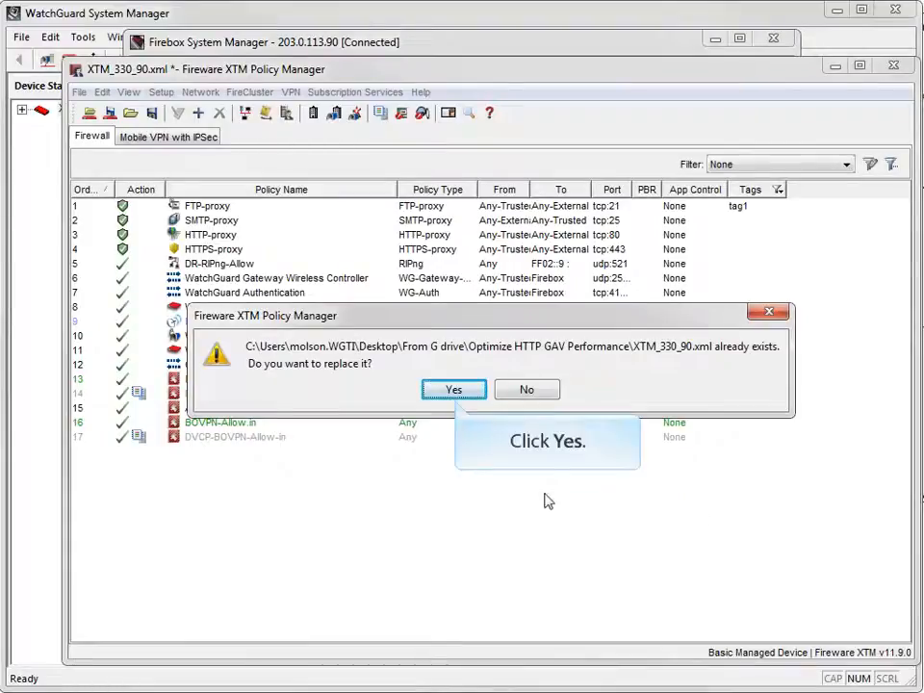
left_click(454, 389)
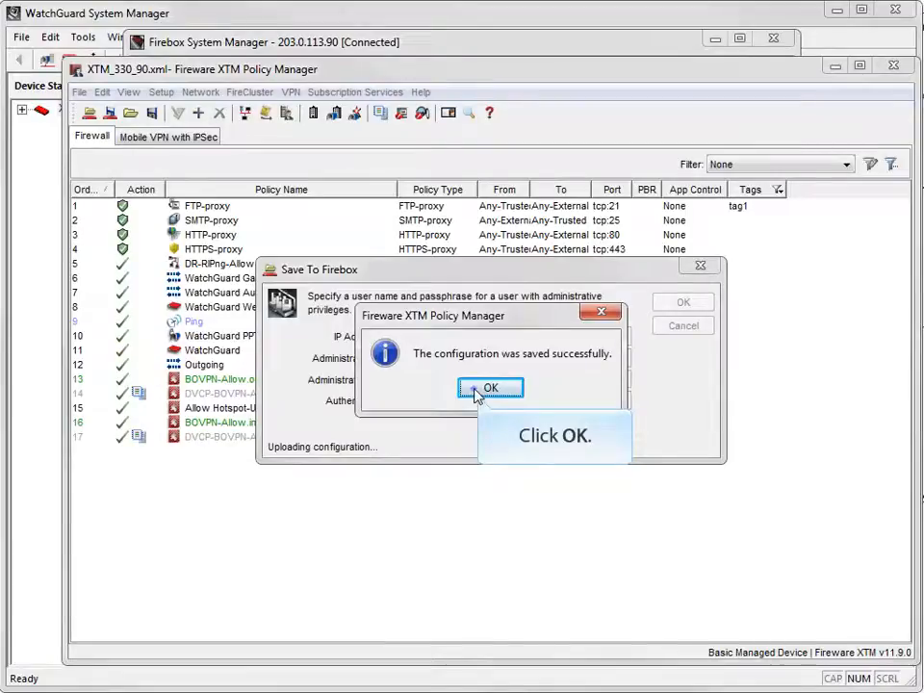
left_click(491, 388)
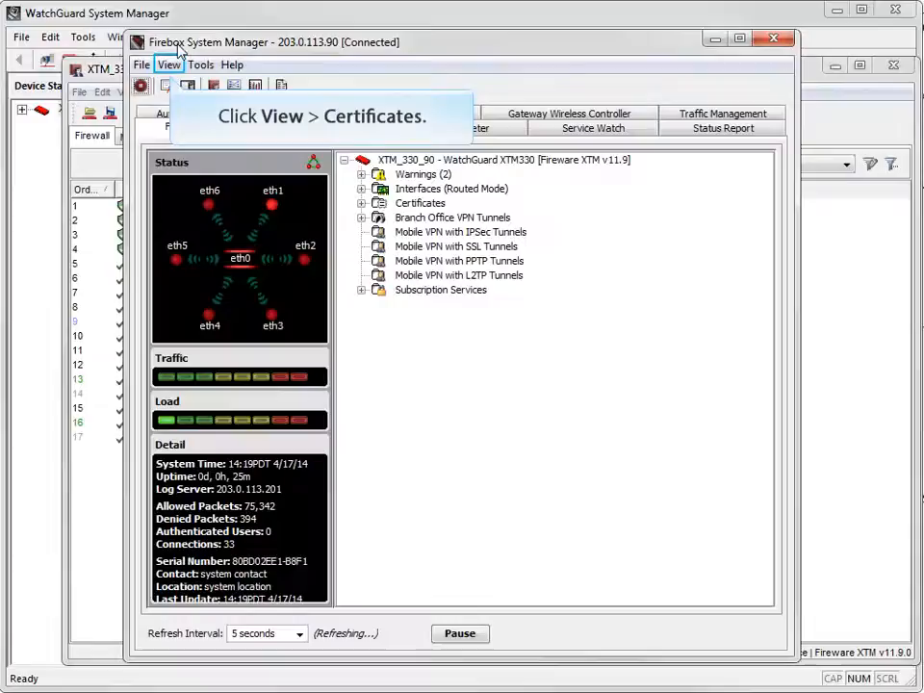
Check the default Fireware web CA certificate is active in the Certificates list, then close it.
left_click(172, 64)
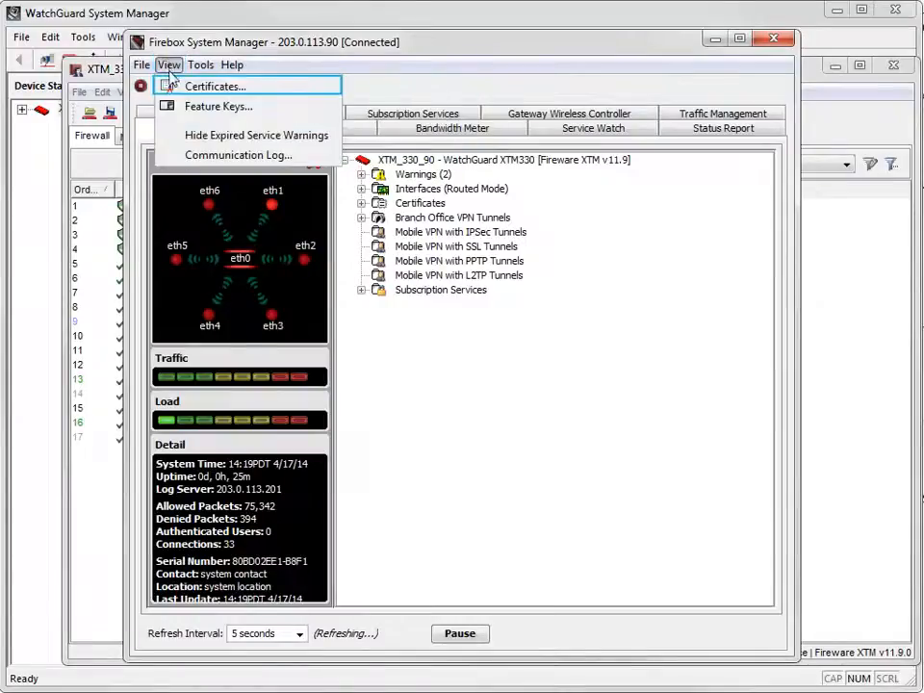
left_click(216, 86)
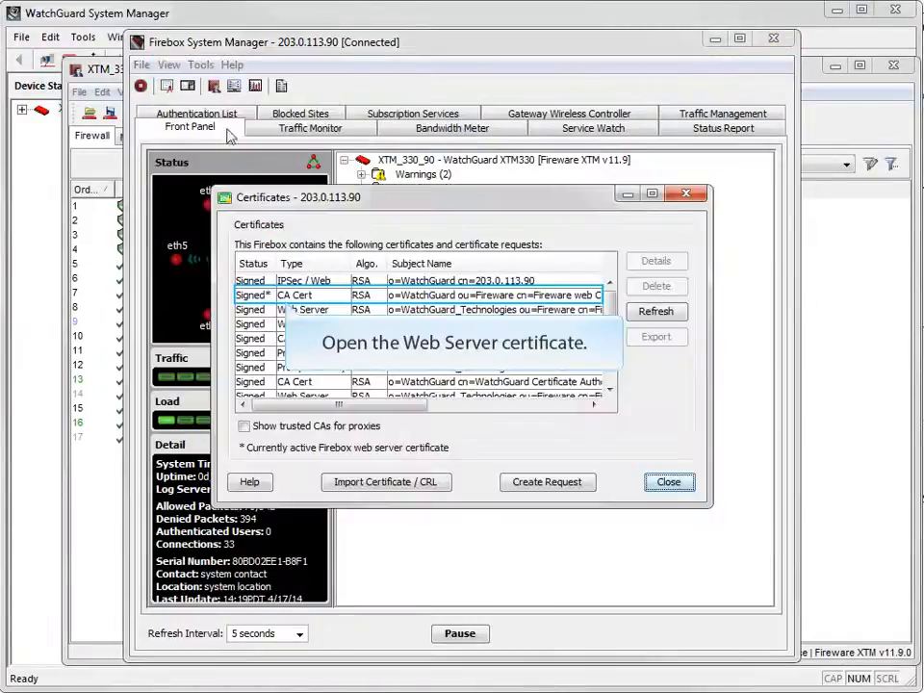
double_click(308, 294)
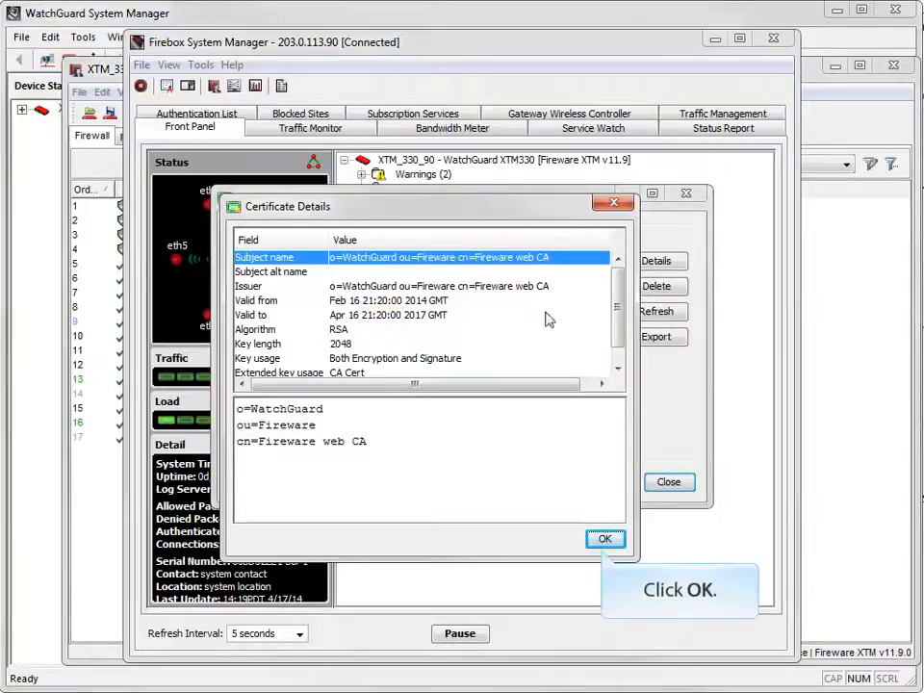
left_click(605, 539)
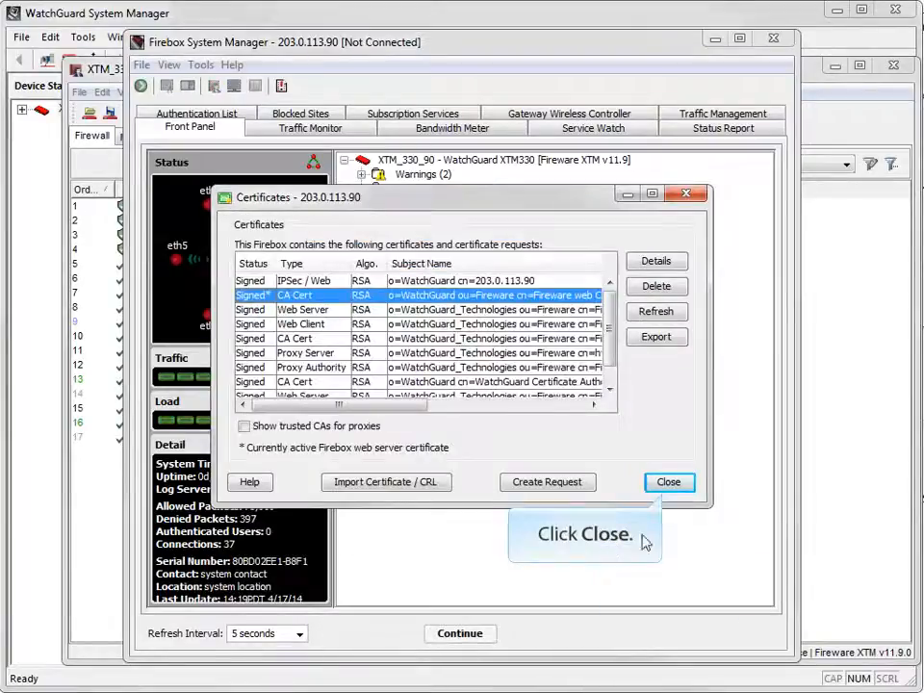
left_click(668, 481)
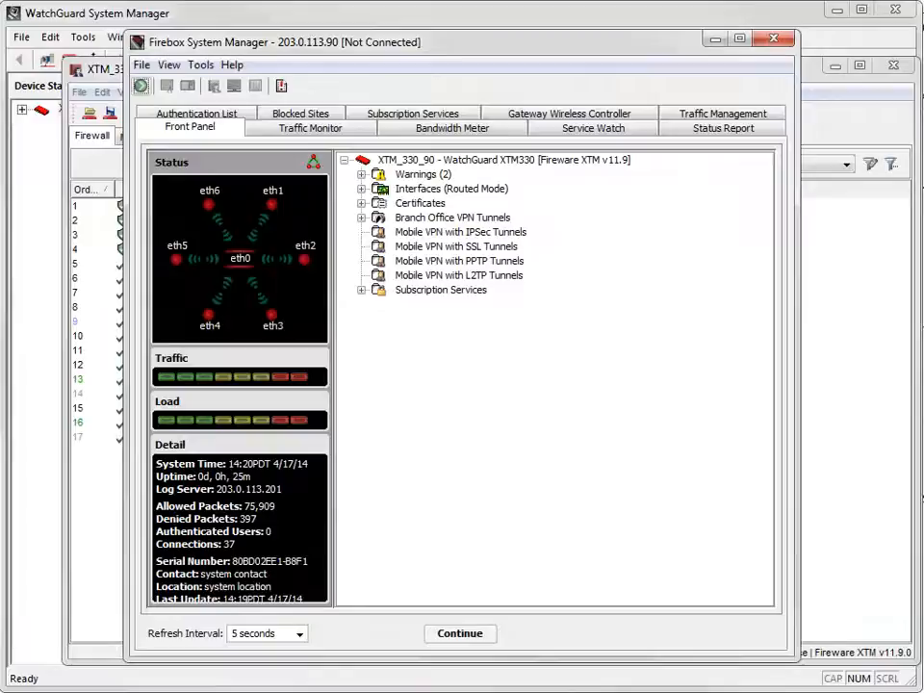